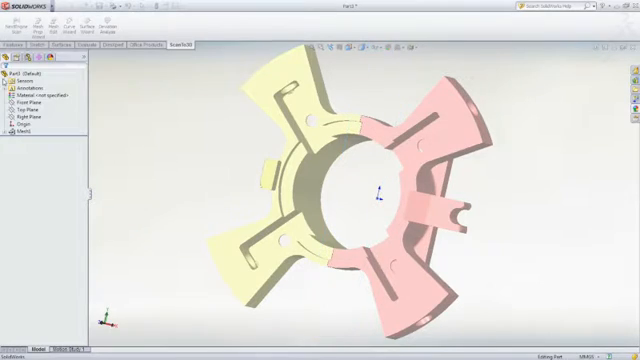
Step: Launch the ScanTo3D Surface Wizard and choose Guided Creation for the mesh
click(30, 136)
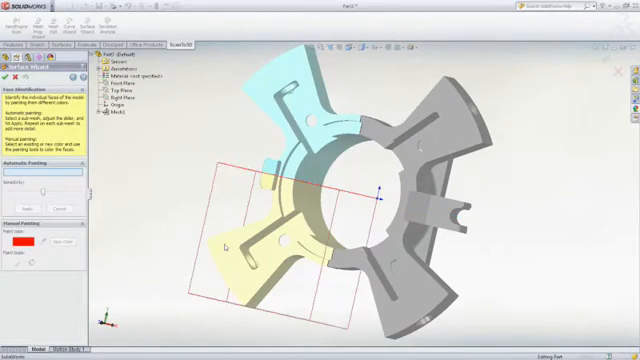
click(280, 240)
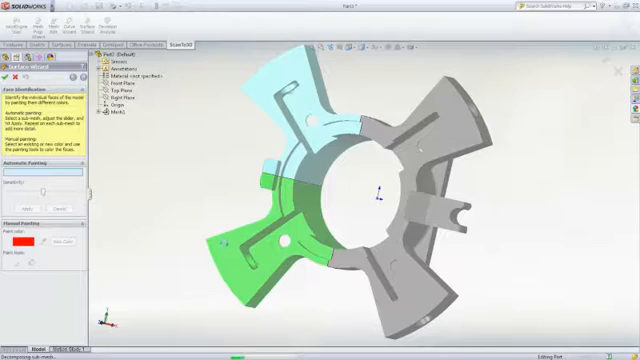